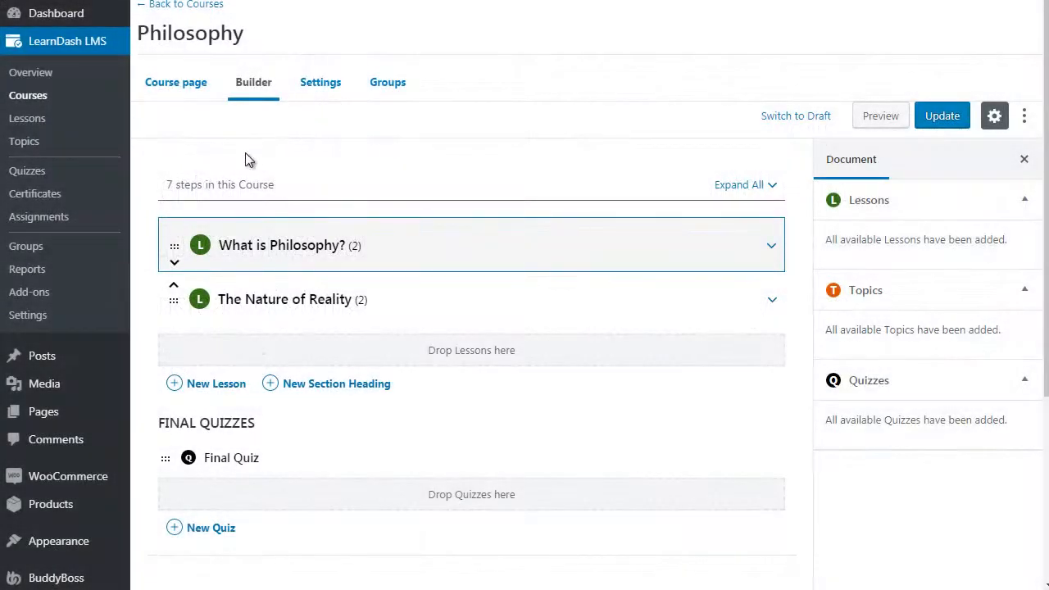
mouse_move(158, 128)
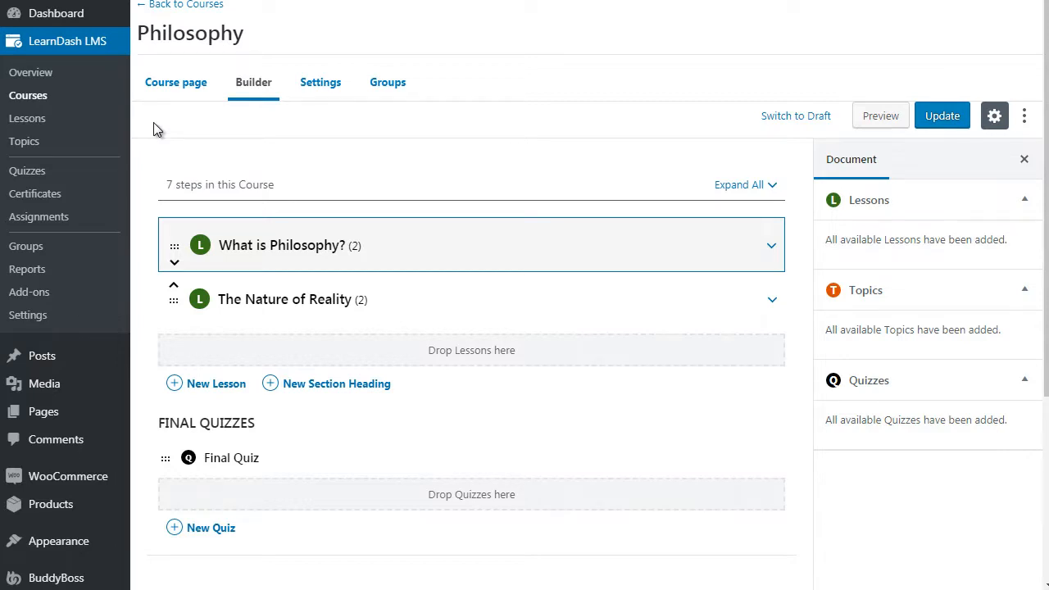
mouse_move(144, 107)
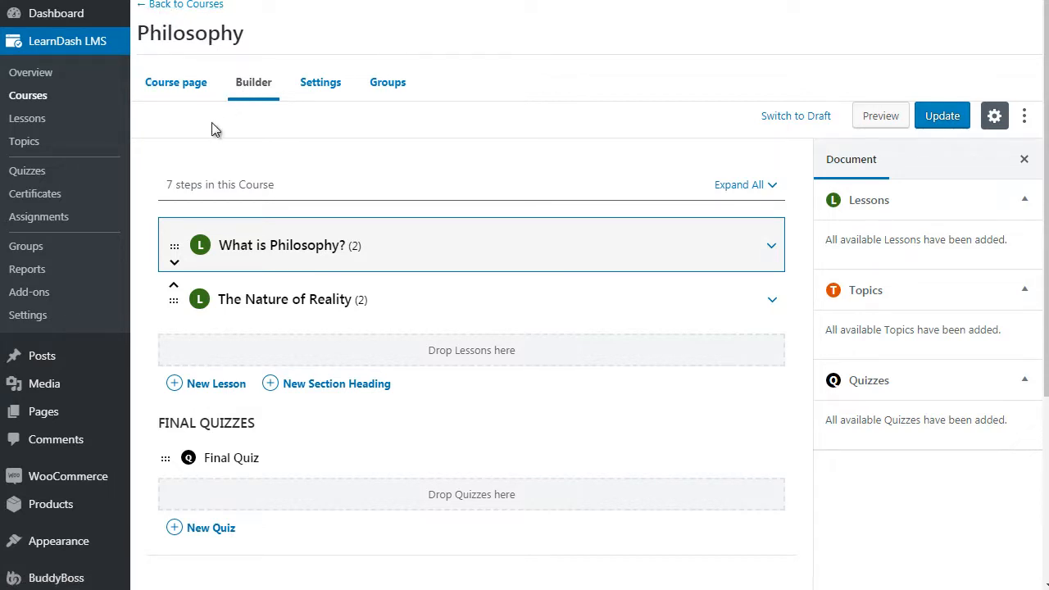
mouse_move(282, 245)
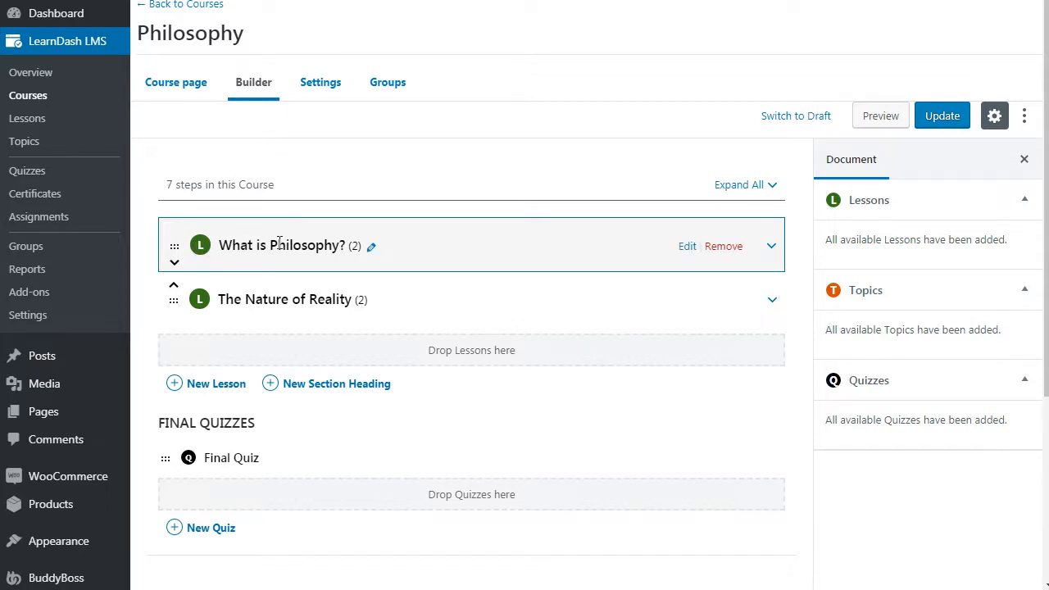
mouse_move(476, 248)
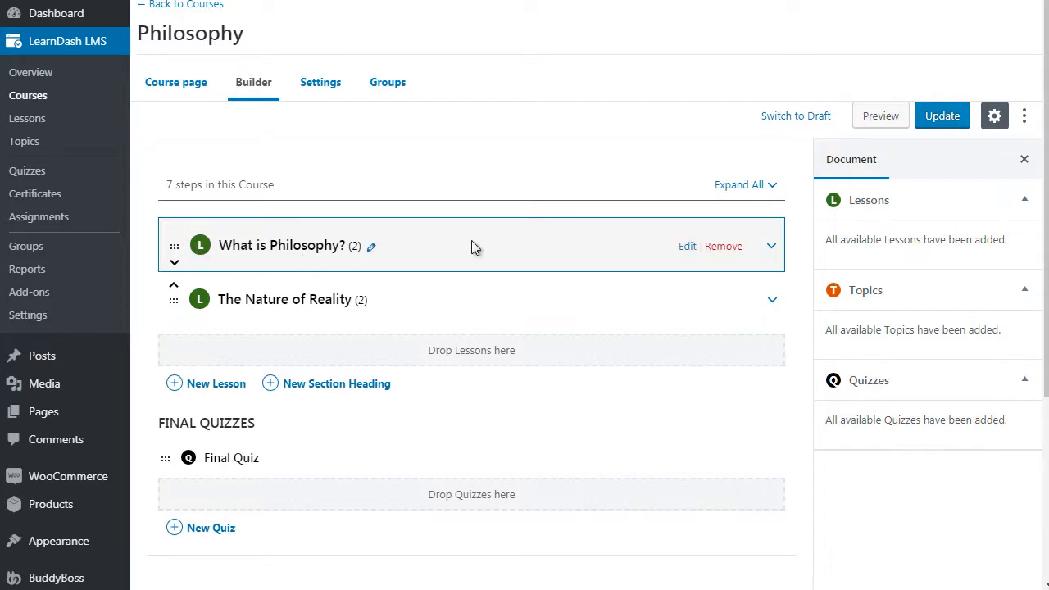
mouse_move(402, 319)
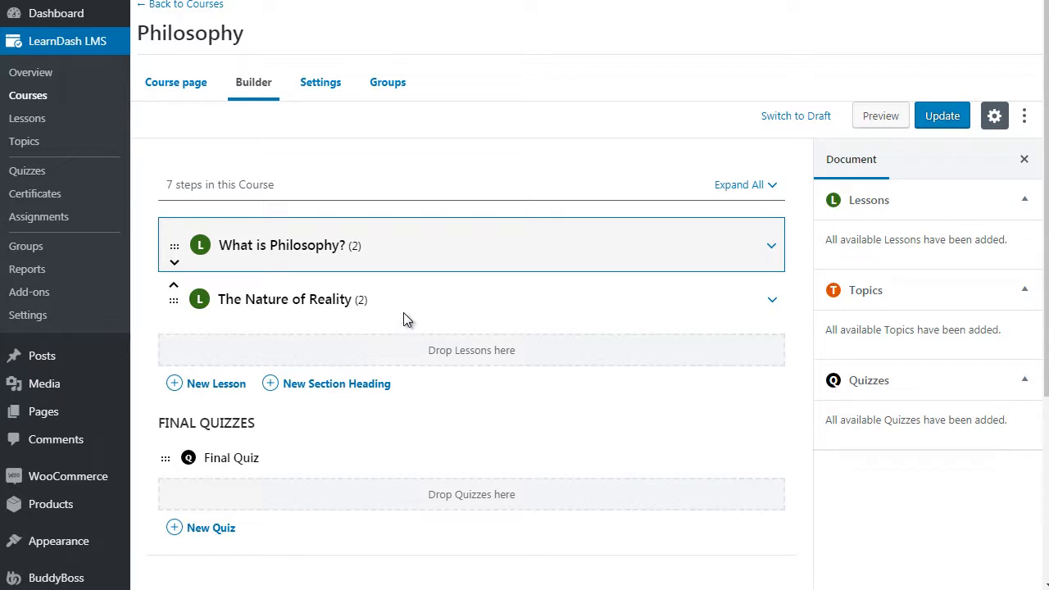
mouse_move(381, 336)
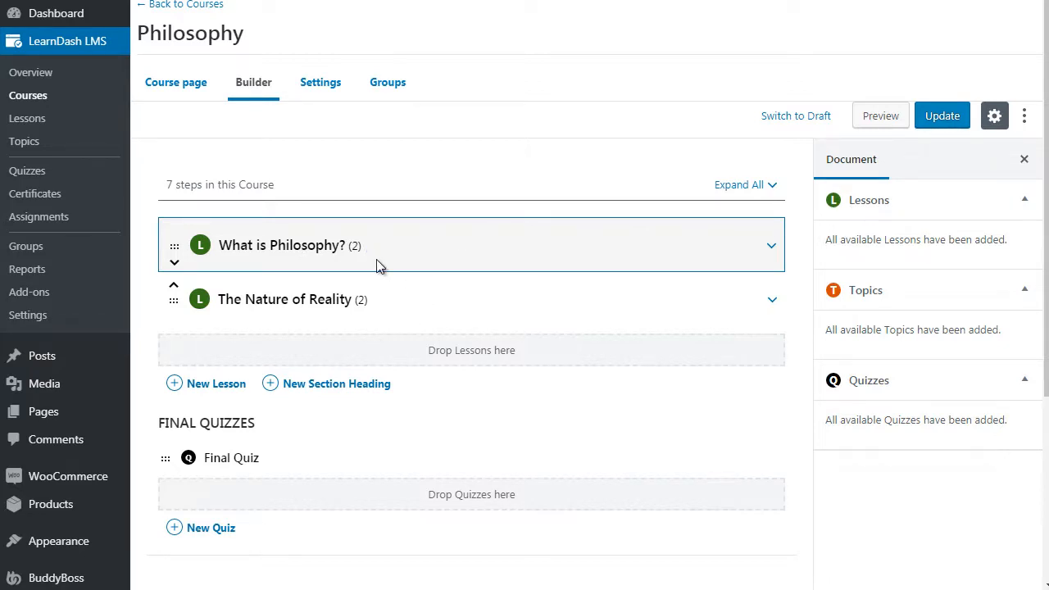
mouse_move(424, 225)
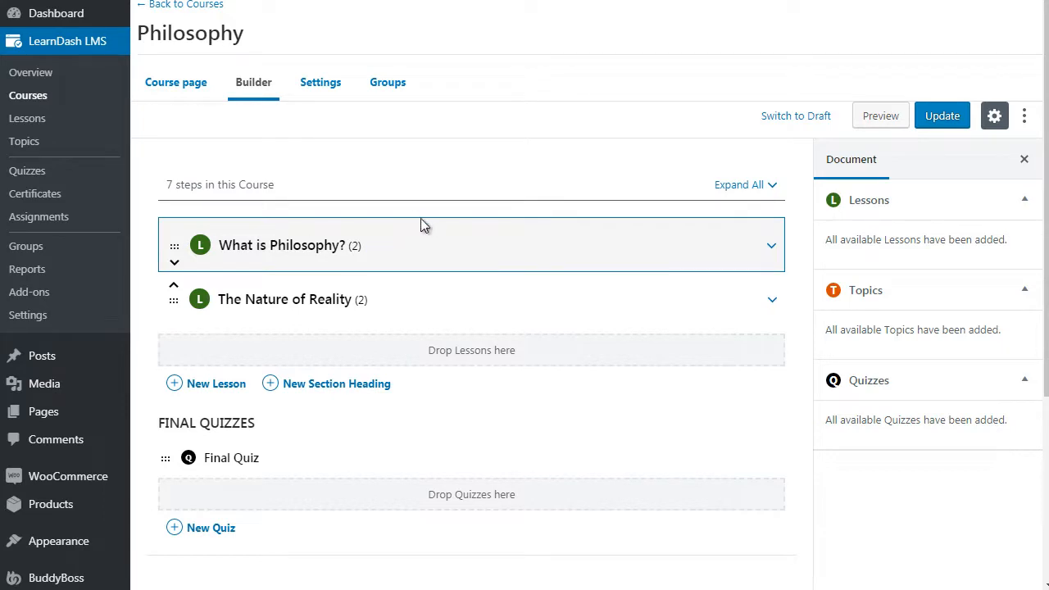
mouse_move(303, 299)
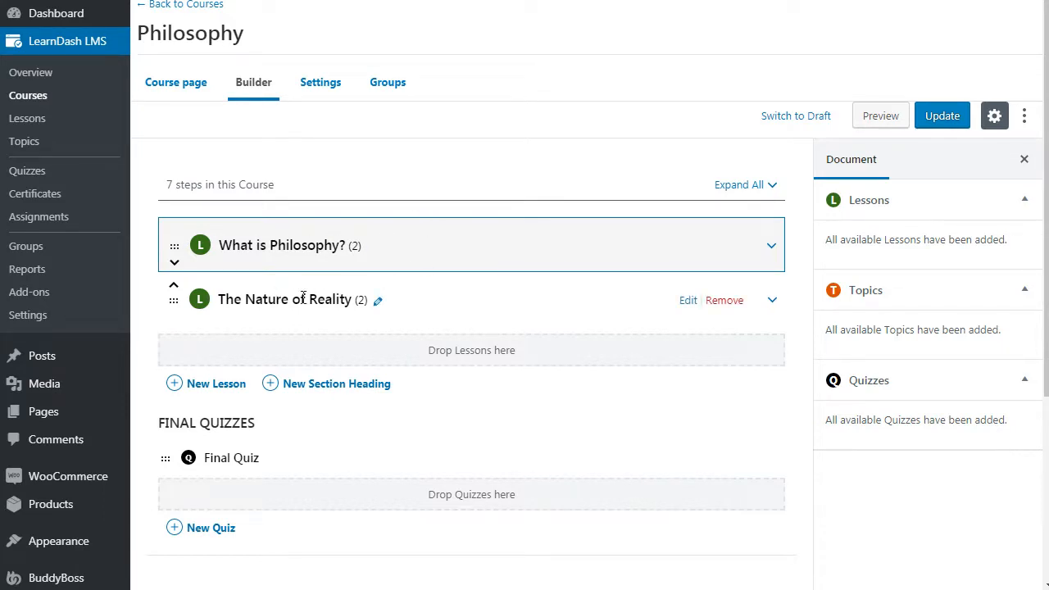
mouse_move(319, 296)
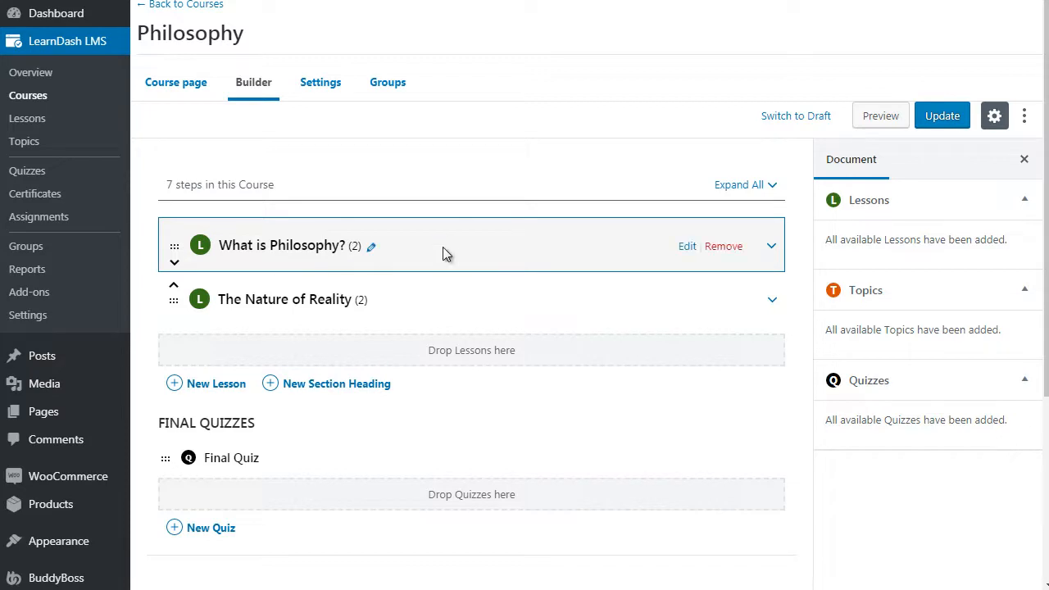
mouse_move(524, 310)
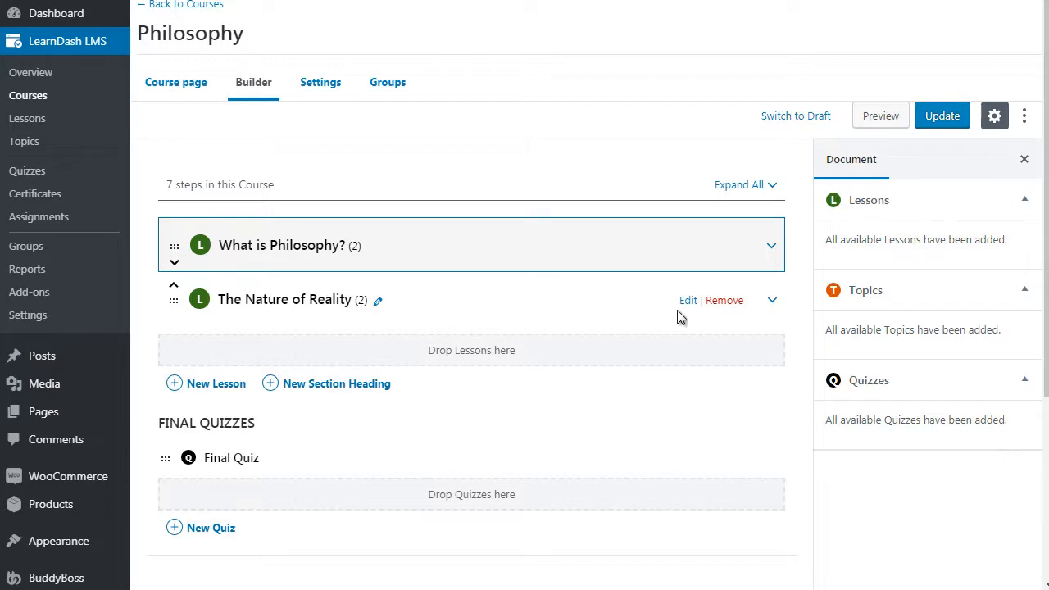
Step: Open 'The Nature of Reality' lesson editor, leaving the course builder without saving
left_click(687, 300)
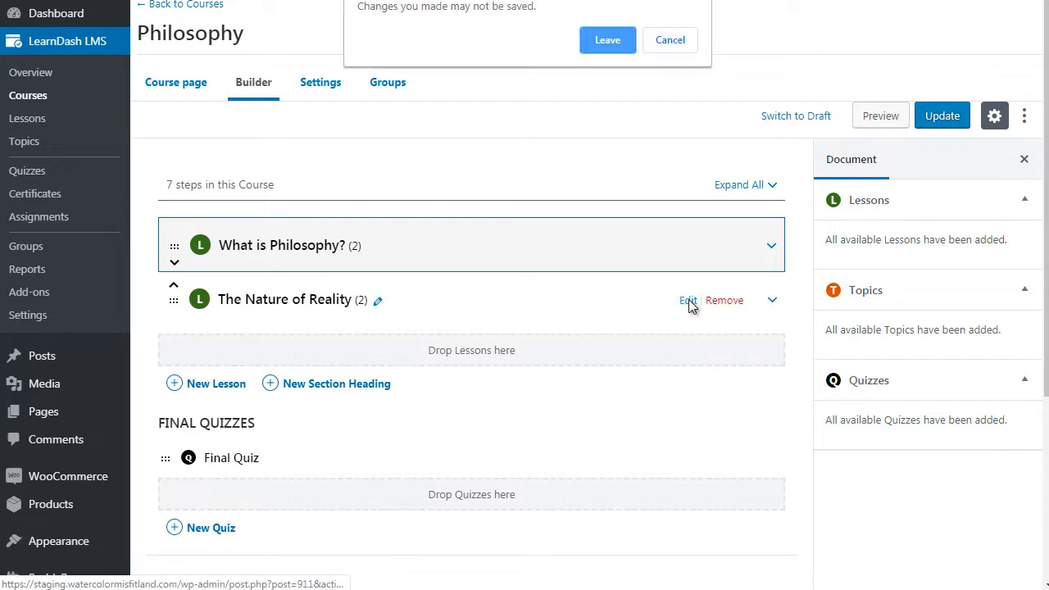
left_click(607, 40)
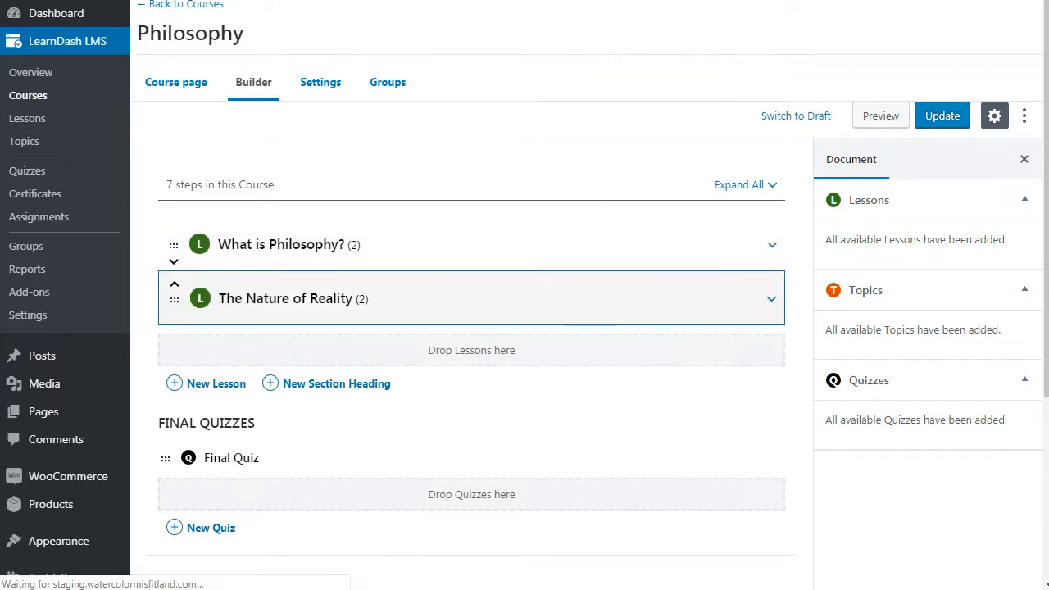
left_click(286, 298)
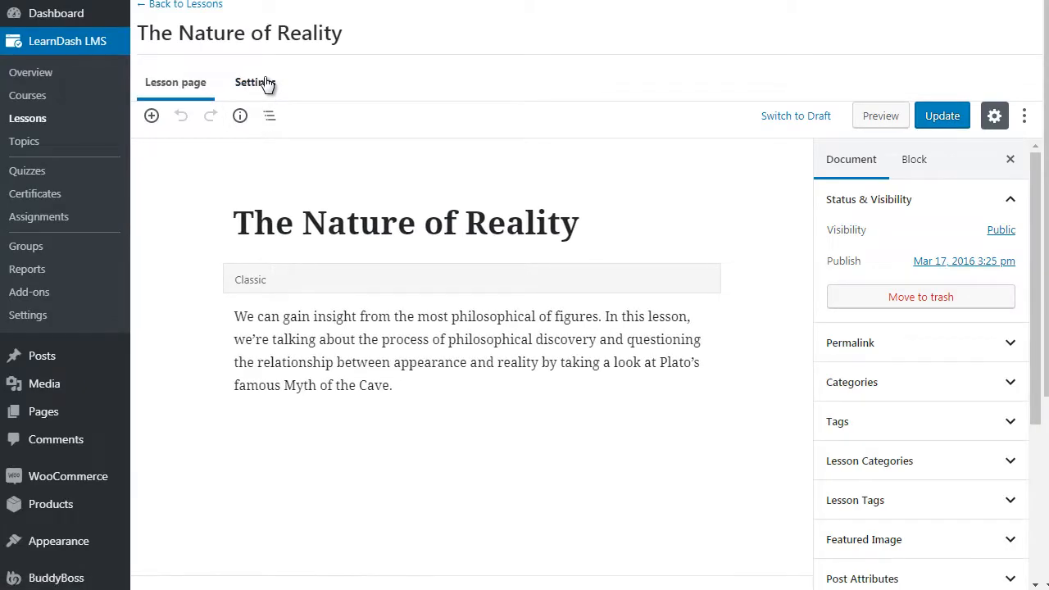
Step: Show the lesson's settings down to the Lesson Release Schedule, currently Immediately
left_click(255, 81)
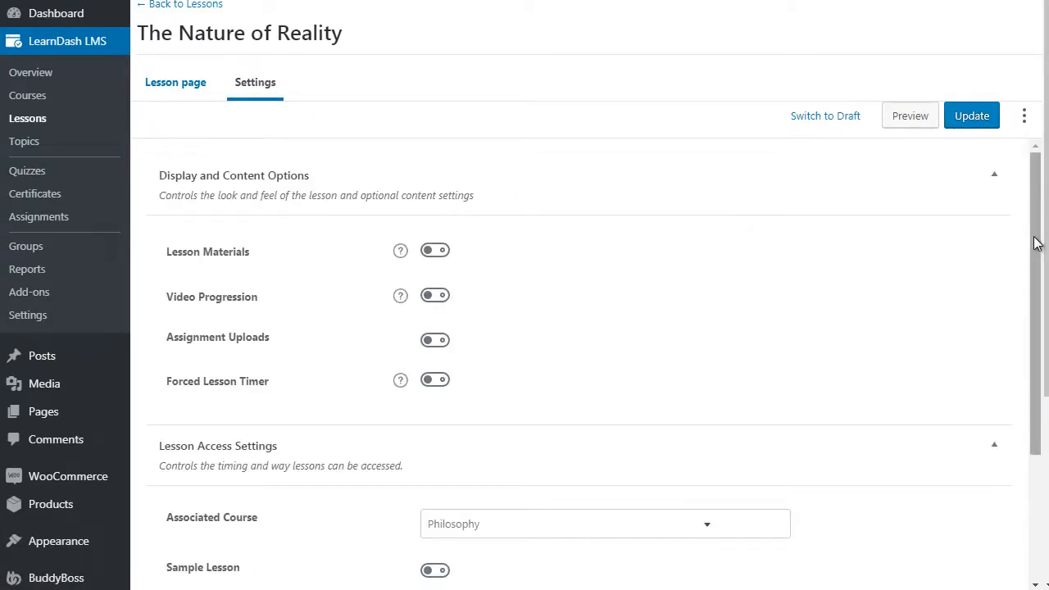
scroll("down", 3)
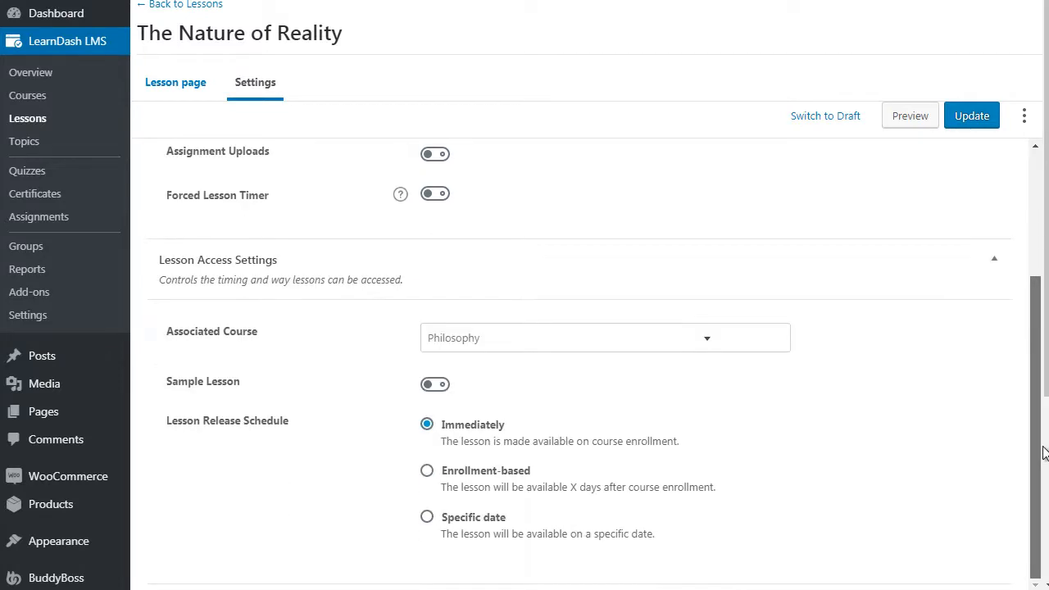
mouse_move(223, 432)
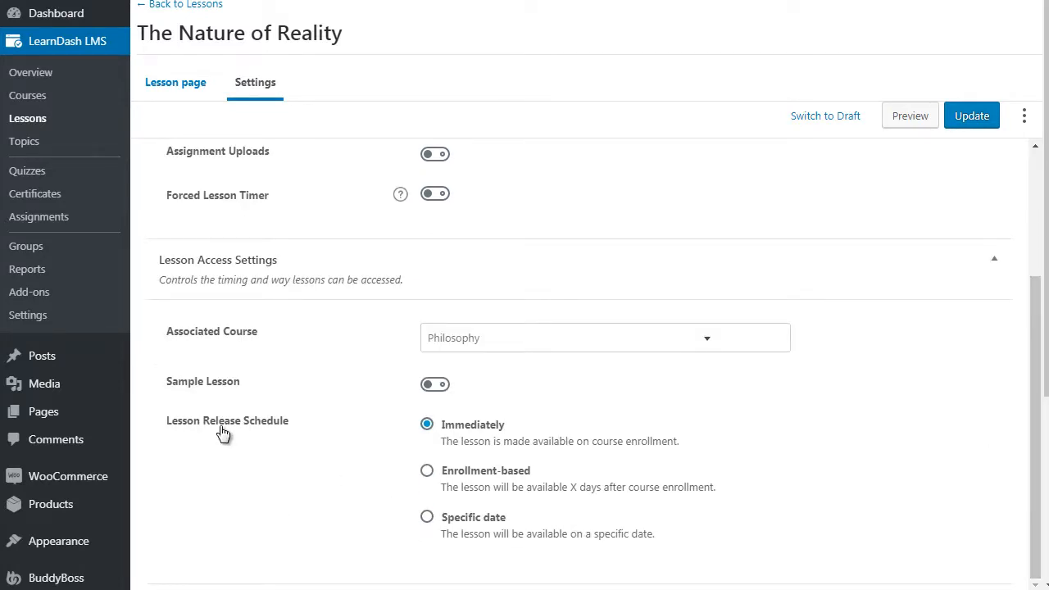
mouse_move(342, 435)
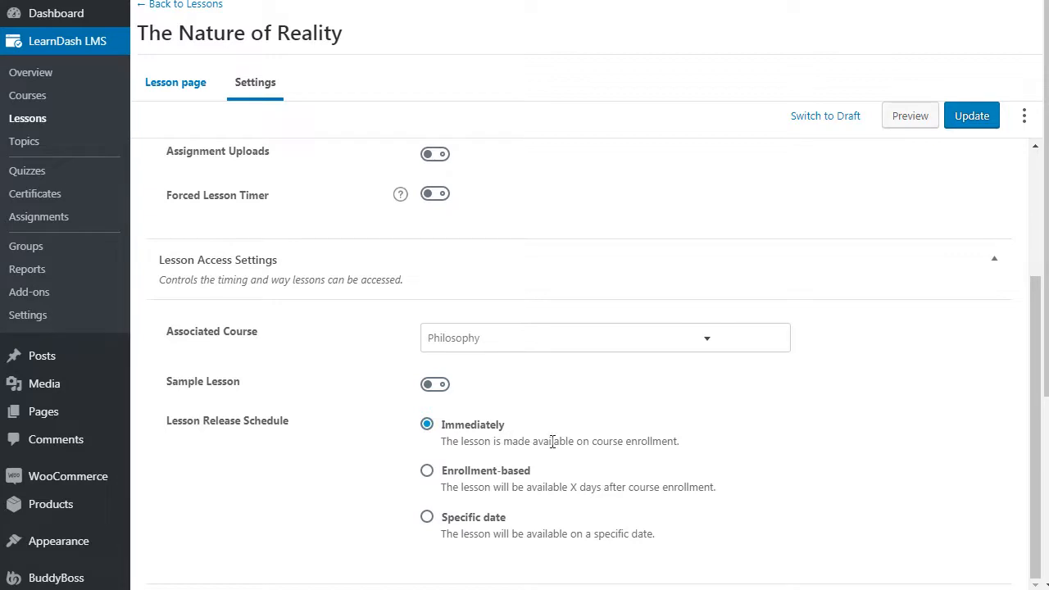
mouse_move(577, 440)
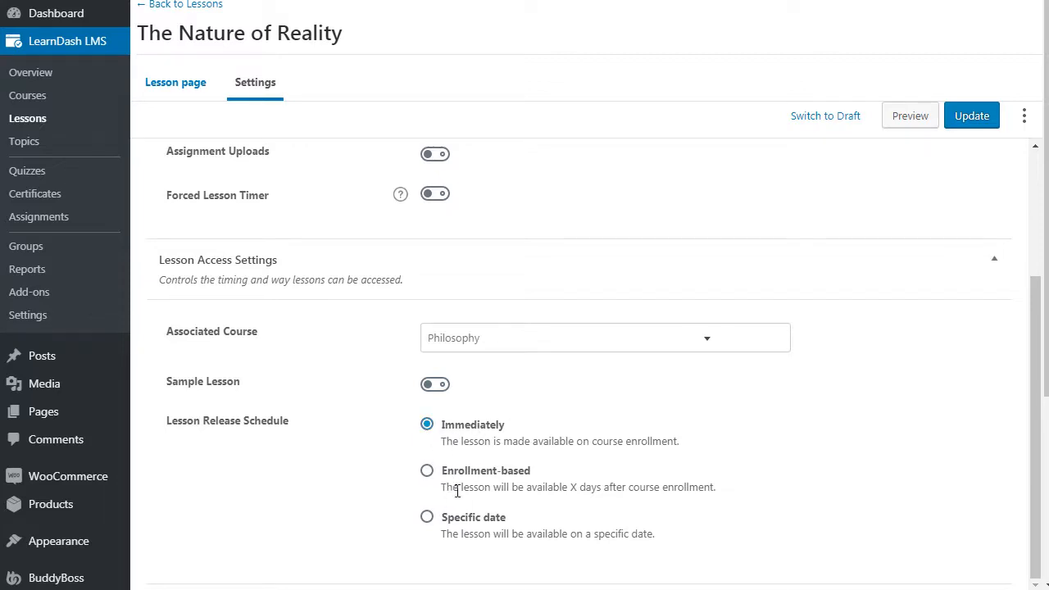
mouse_move(559, 481)
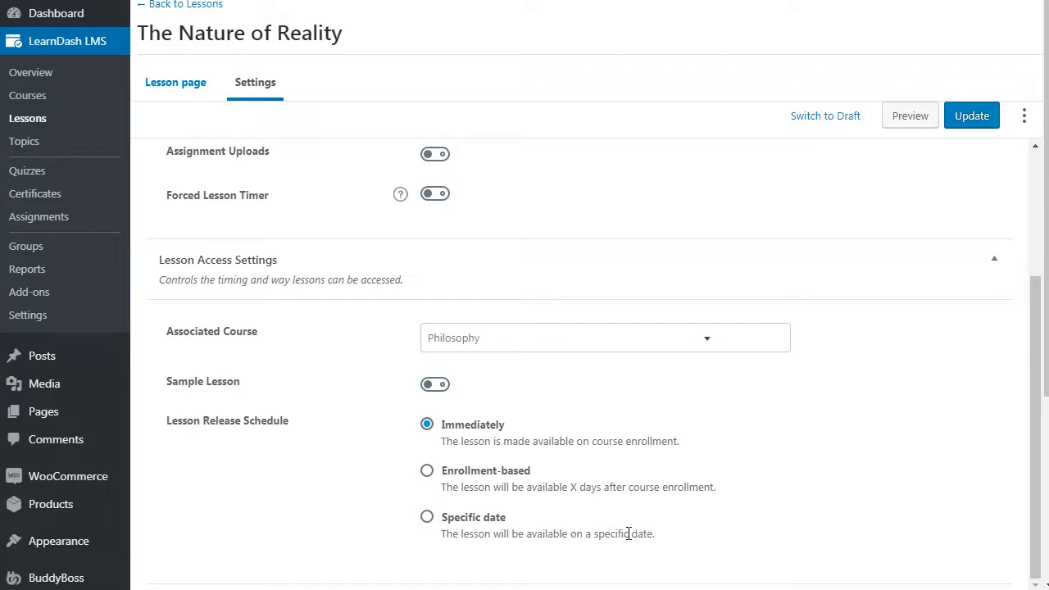
mouse_move(485, 533)
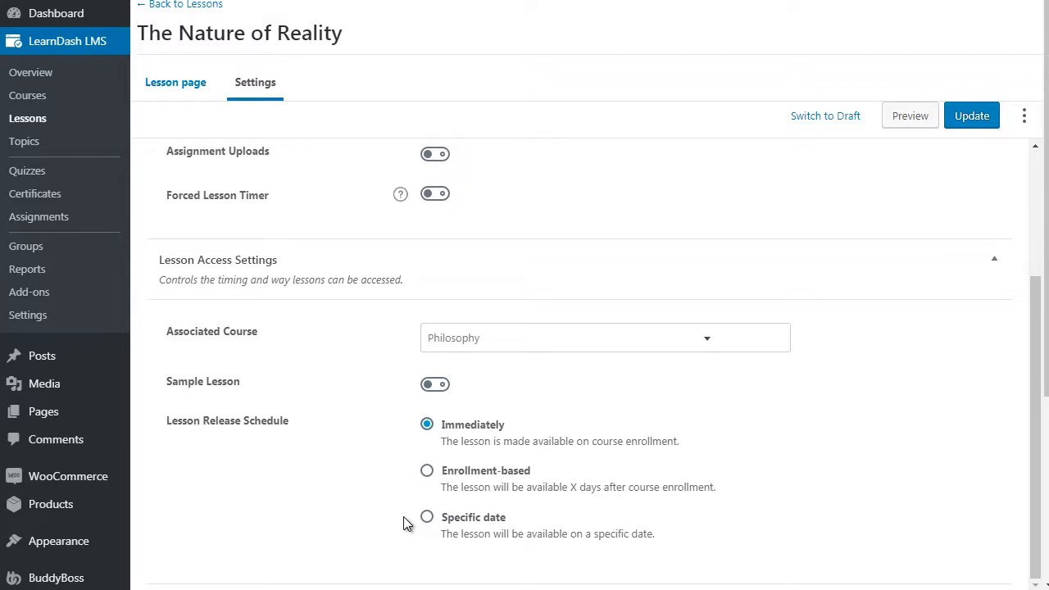
mouse_move(427, 471)
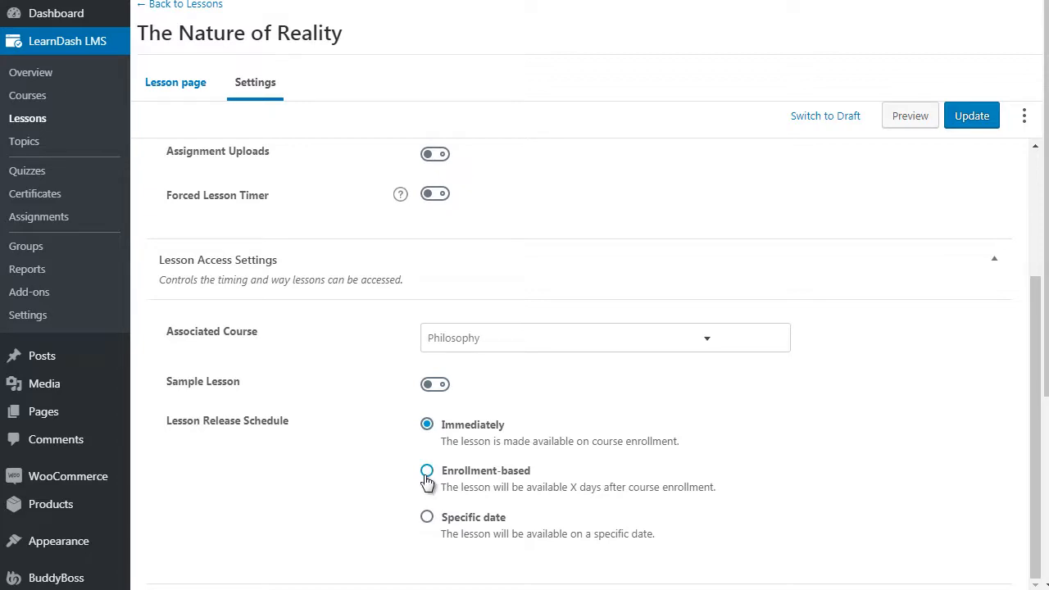
Step: Set the lesson to release 2 days after enrollment and update it
left_click(426, 470)
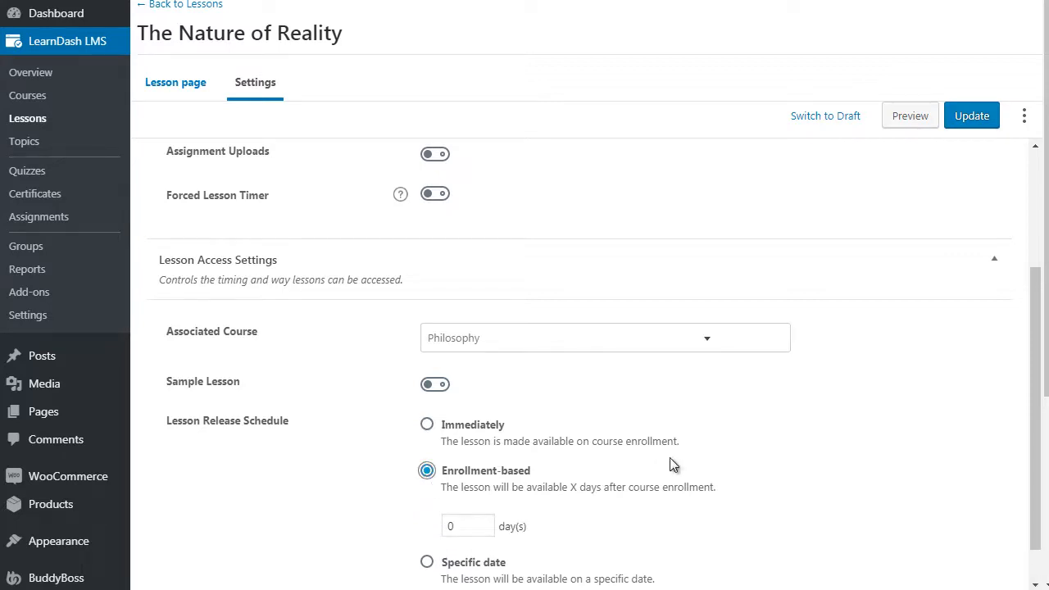
left_click(462, 525)
type("2")
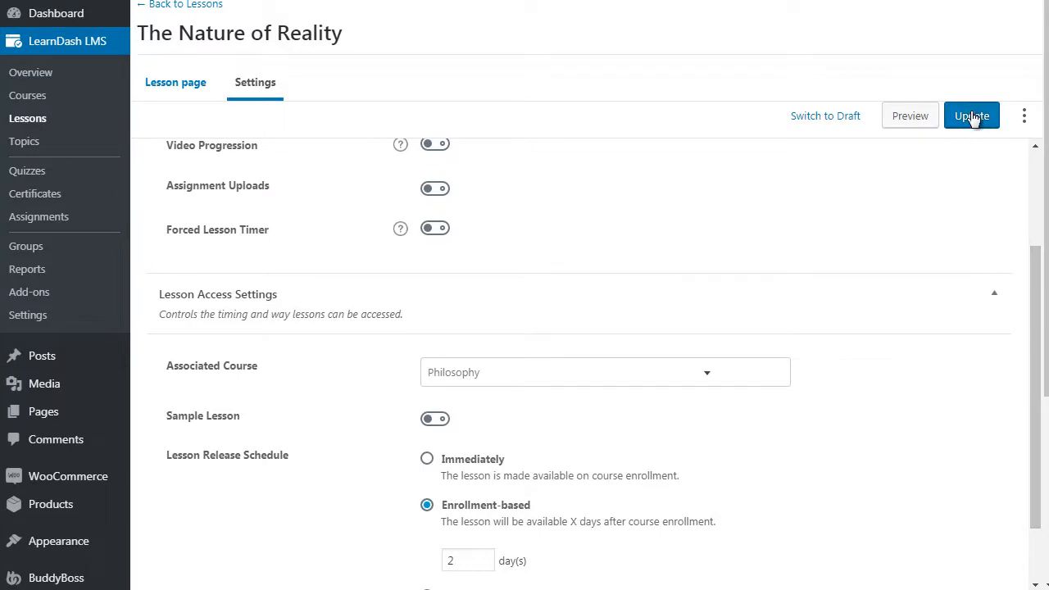
left_click(971, 115)
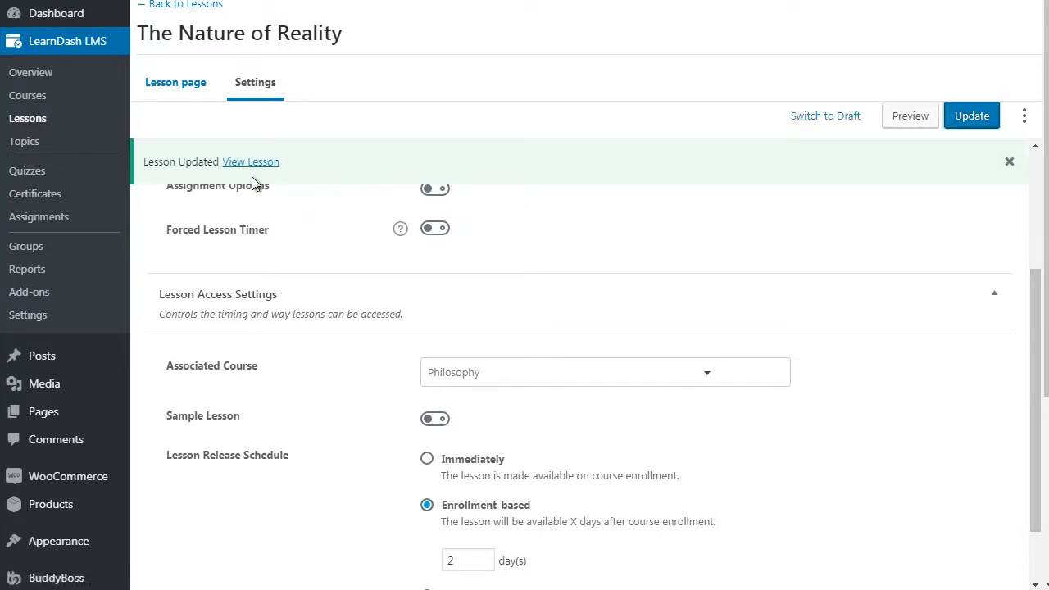
mouse_move(344, 288)
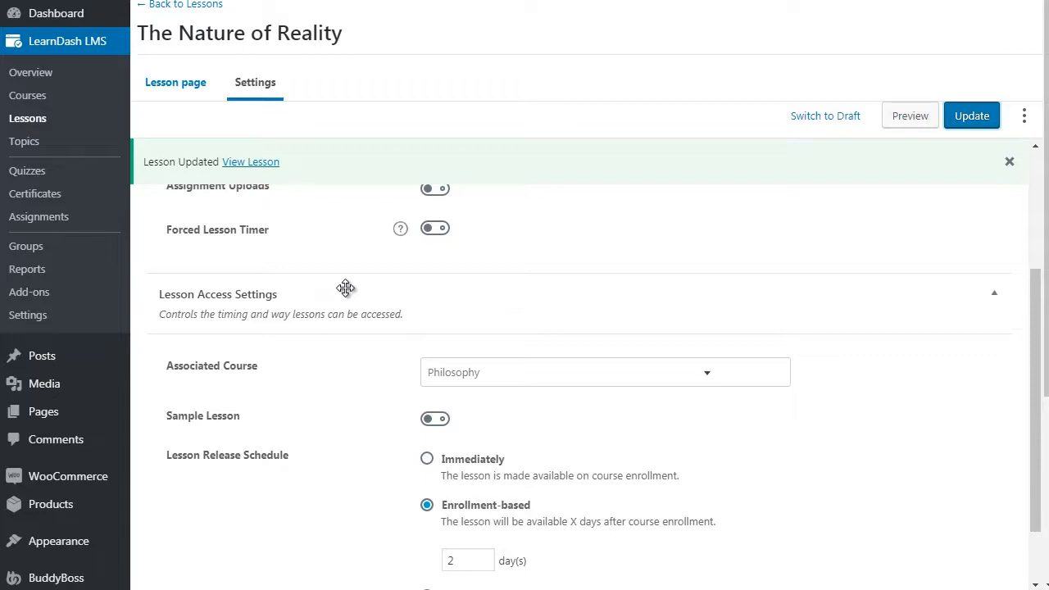
mouse_move(401, 227)
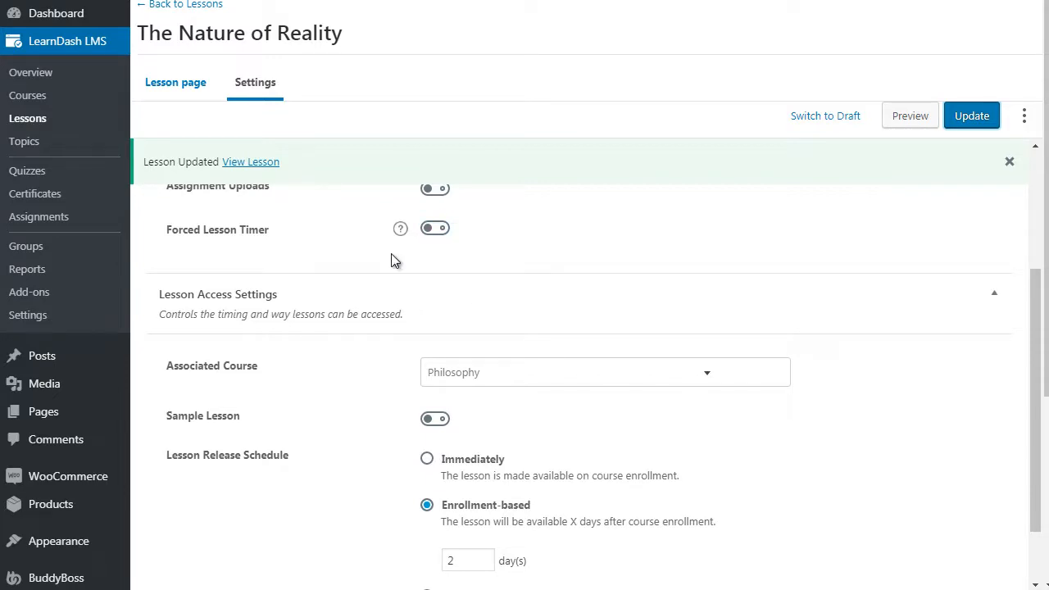
mouse_move(414, 343)
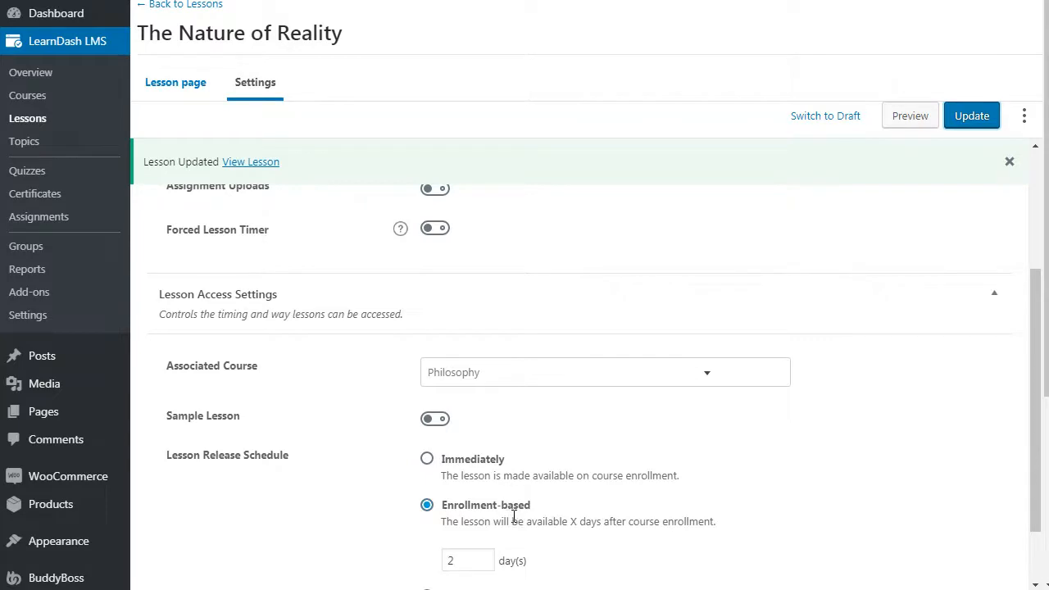
mouse_move(480, 471)
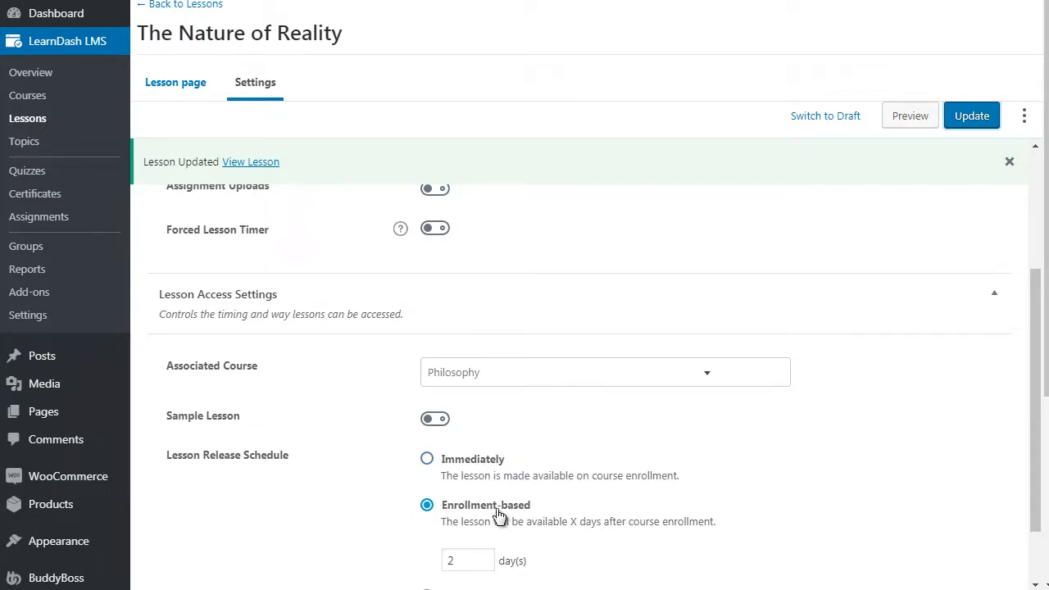
mouse_move(568, 536)
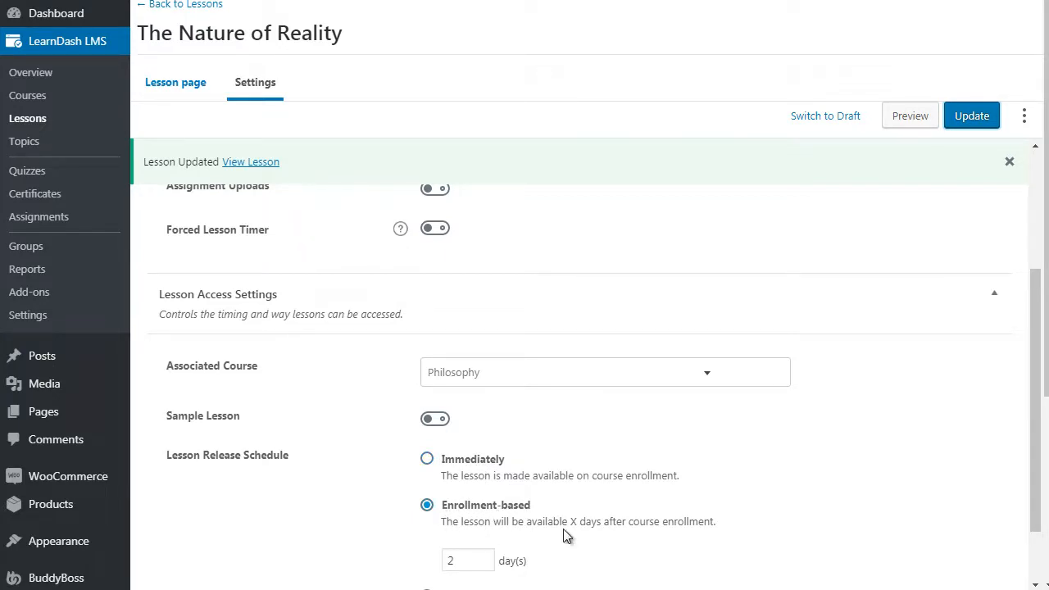
left_click(467, 560)
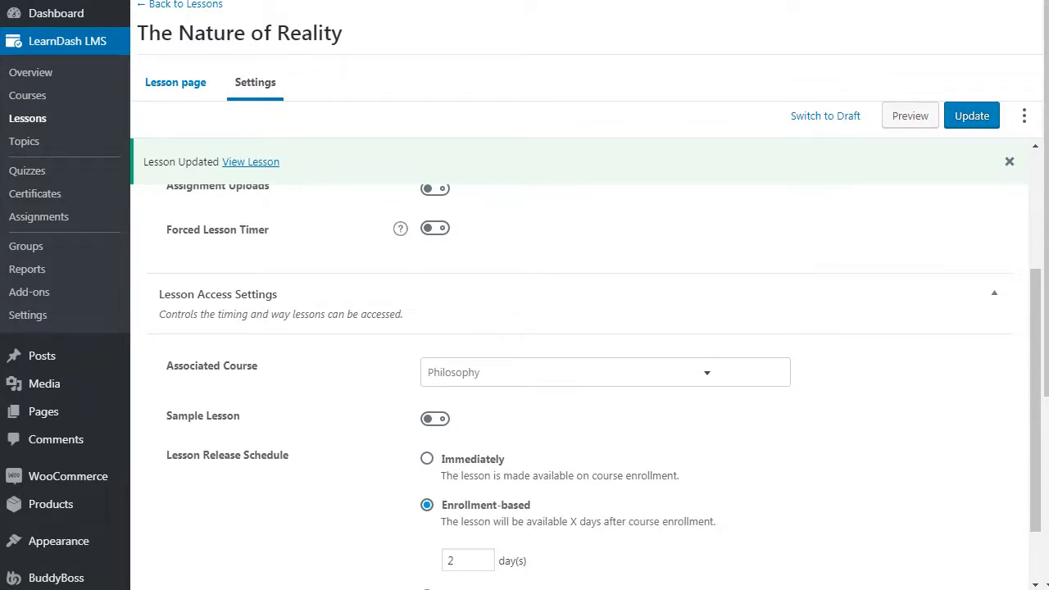
mouse_move(326, 112)
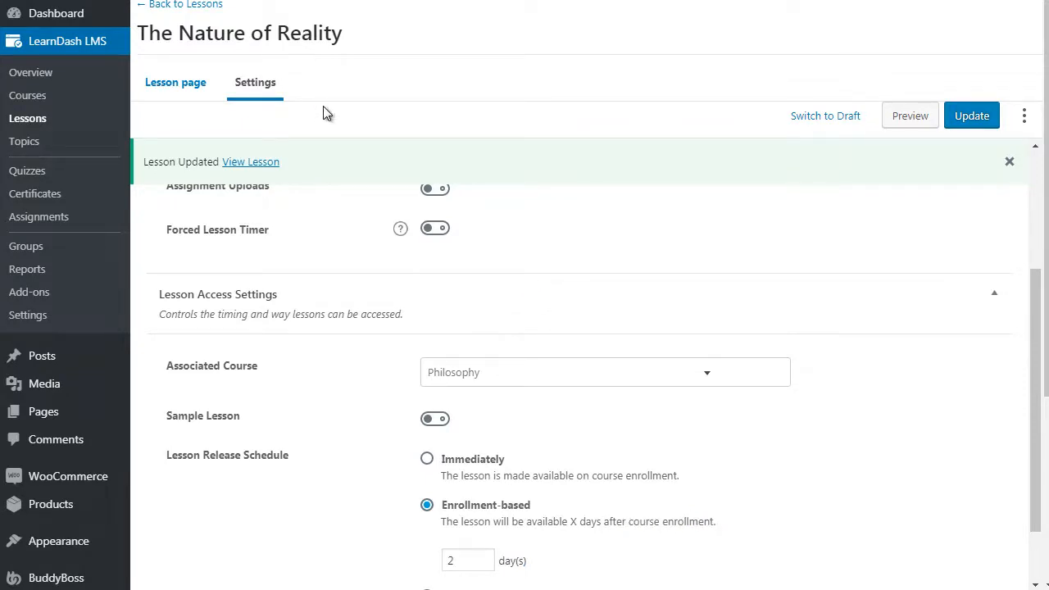